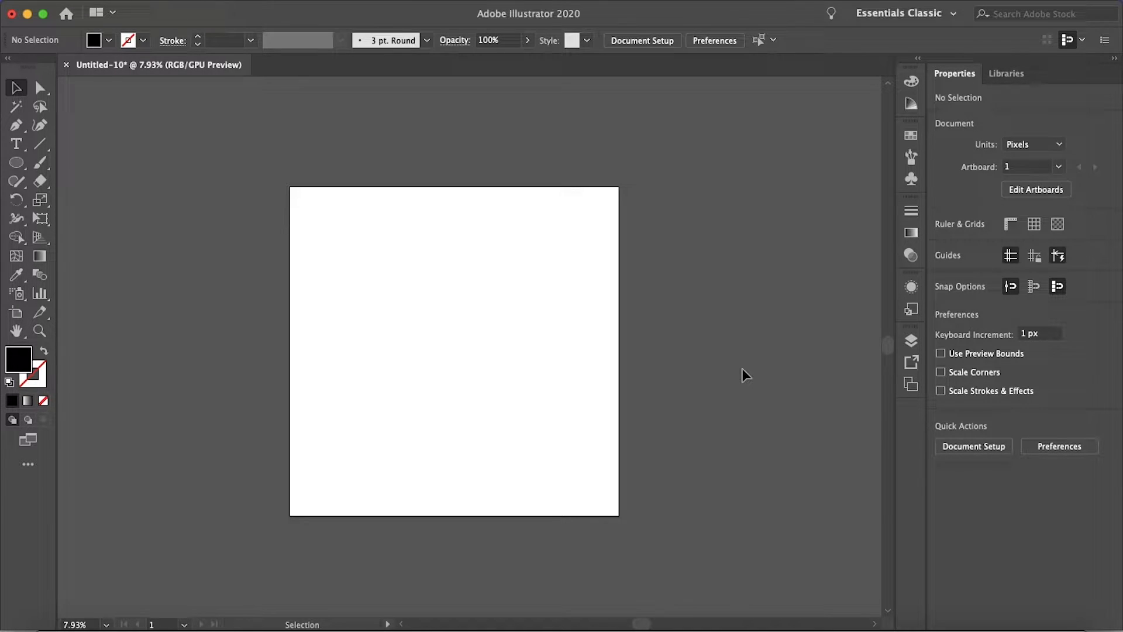
# Draw a solid black 1250 × 1250 px circle with the Ellipse tool.
pyautogui.click(16, 164)
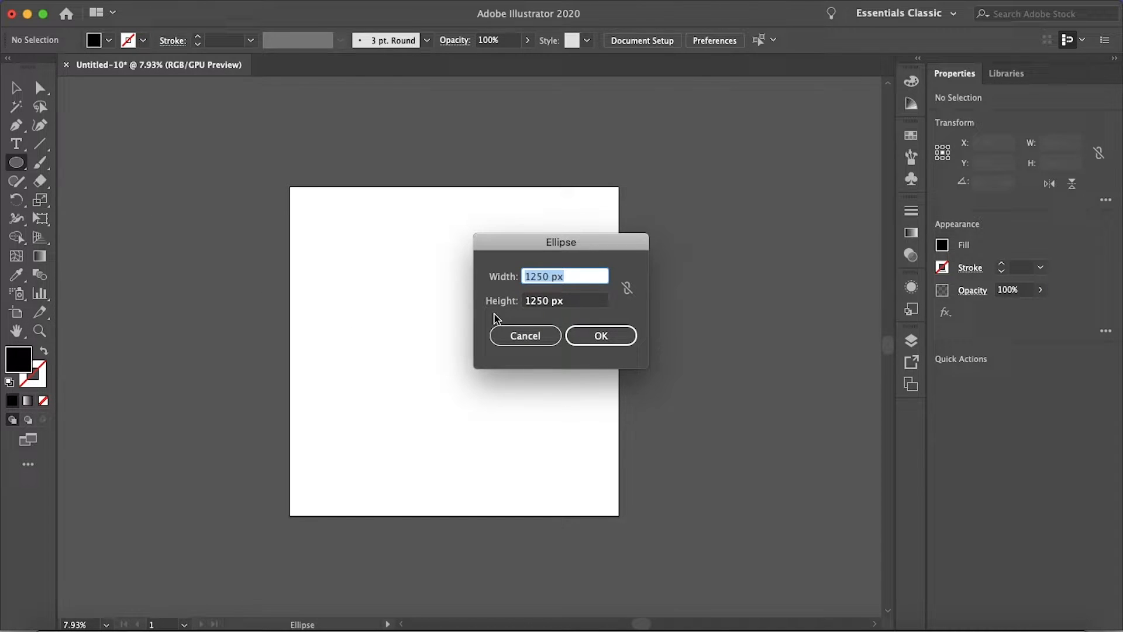
pyautogui.click(600, 336)
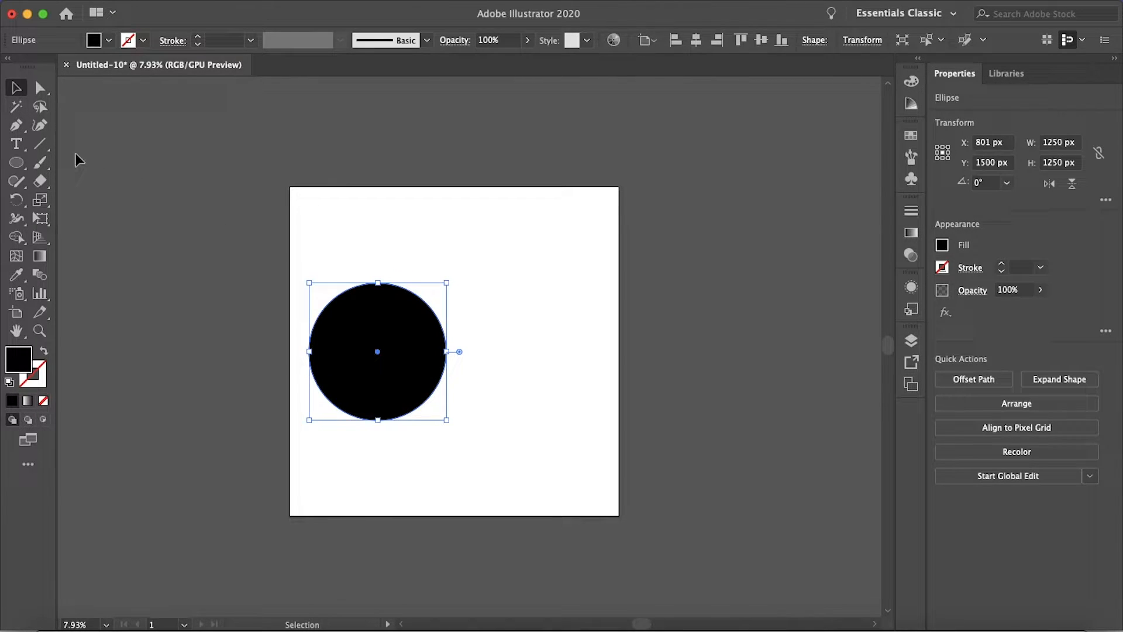
# Add three-line 'mind island design' text in Poppins Black 150 pt, centred, beside the circle.
pyautogui.click(502, 300)
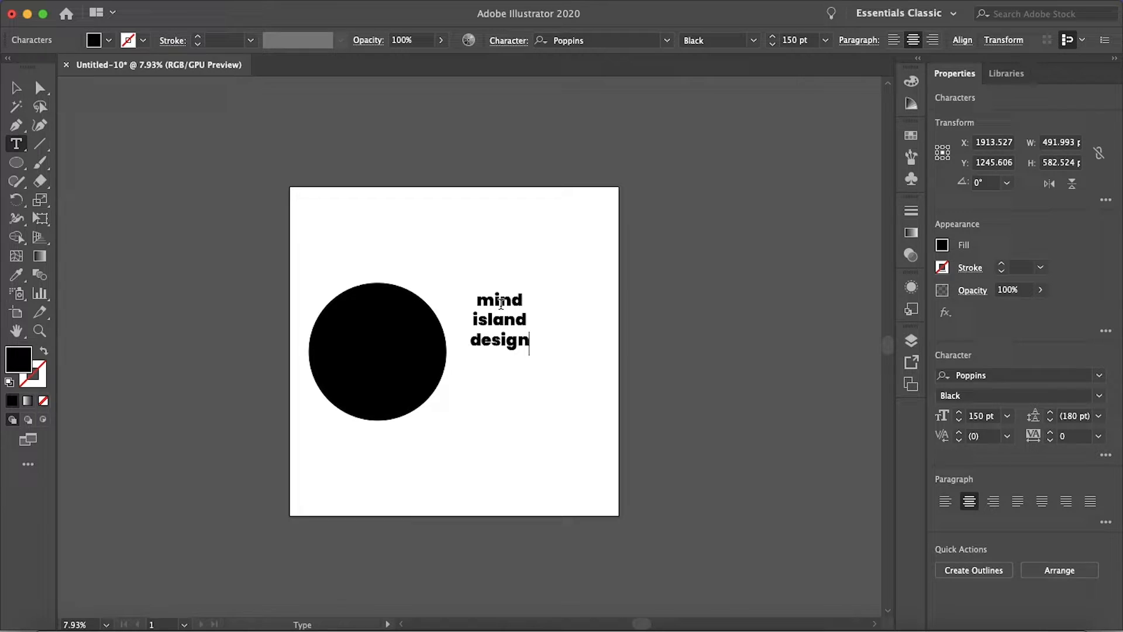
pyautogui.click(378, 351)
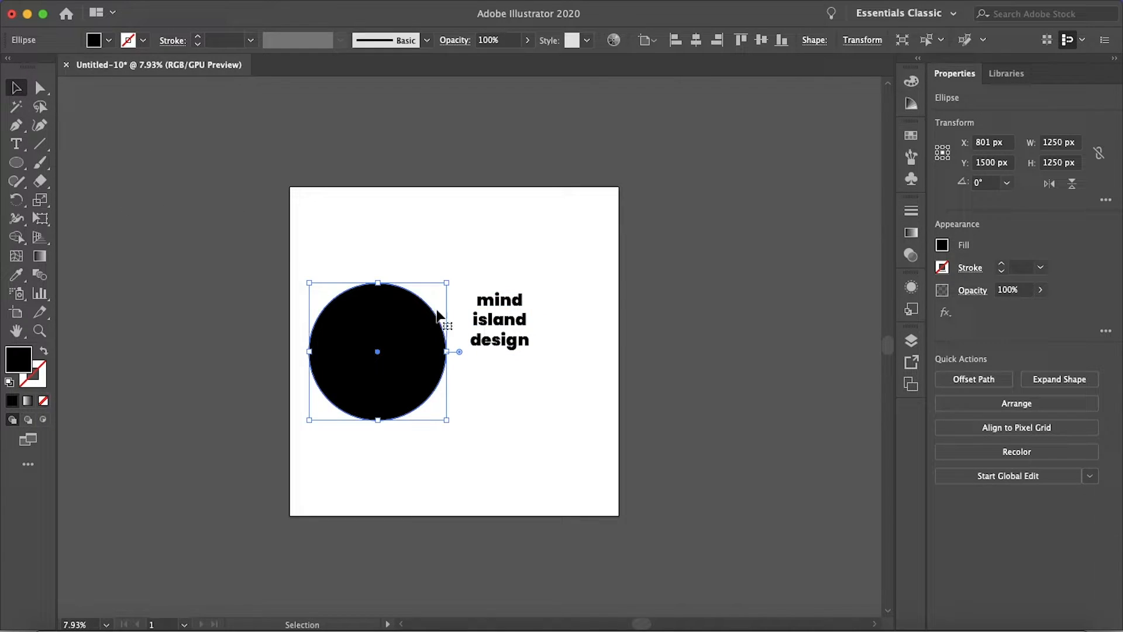
pyautogui.click(500, 320)
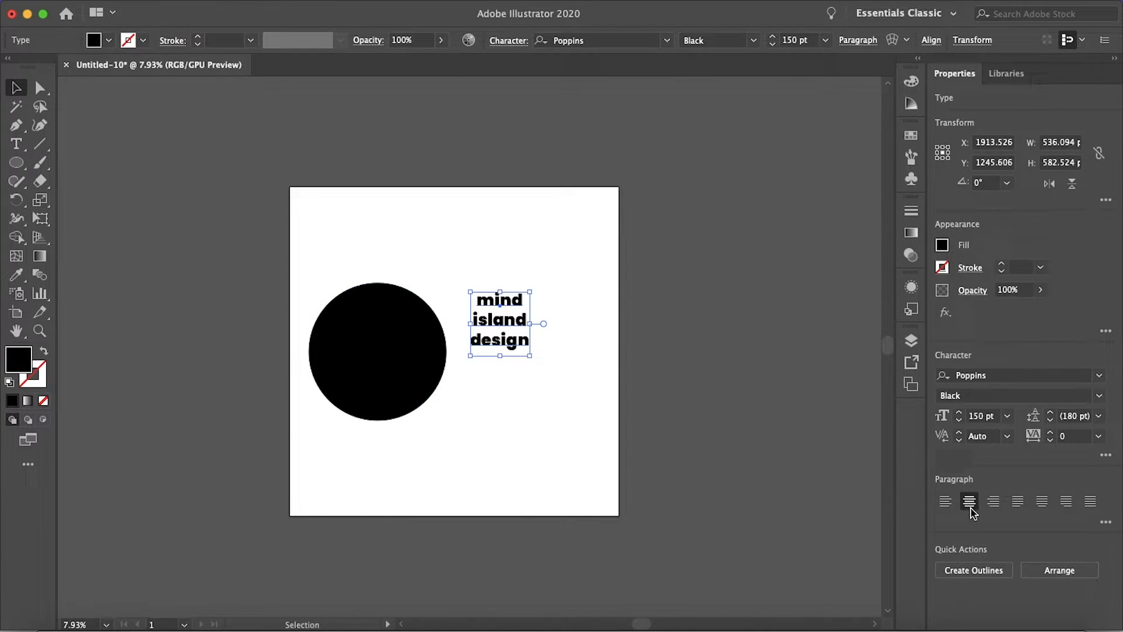
pyautogui.moveTo(969, 502)
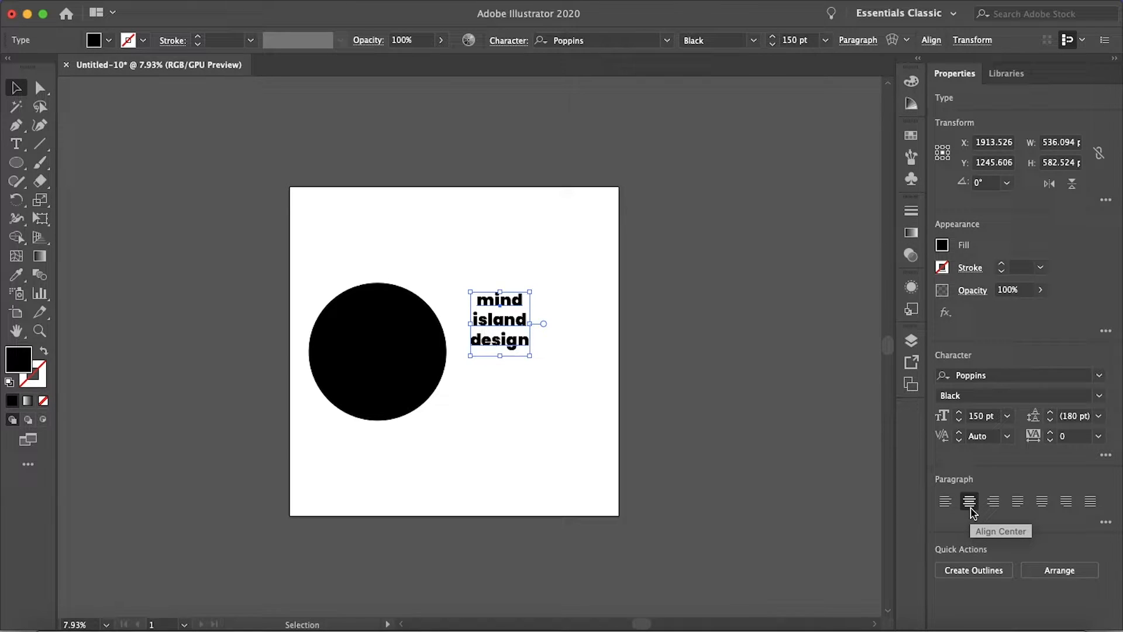
pyautogui.moveTo(993, 502)
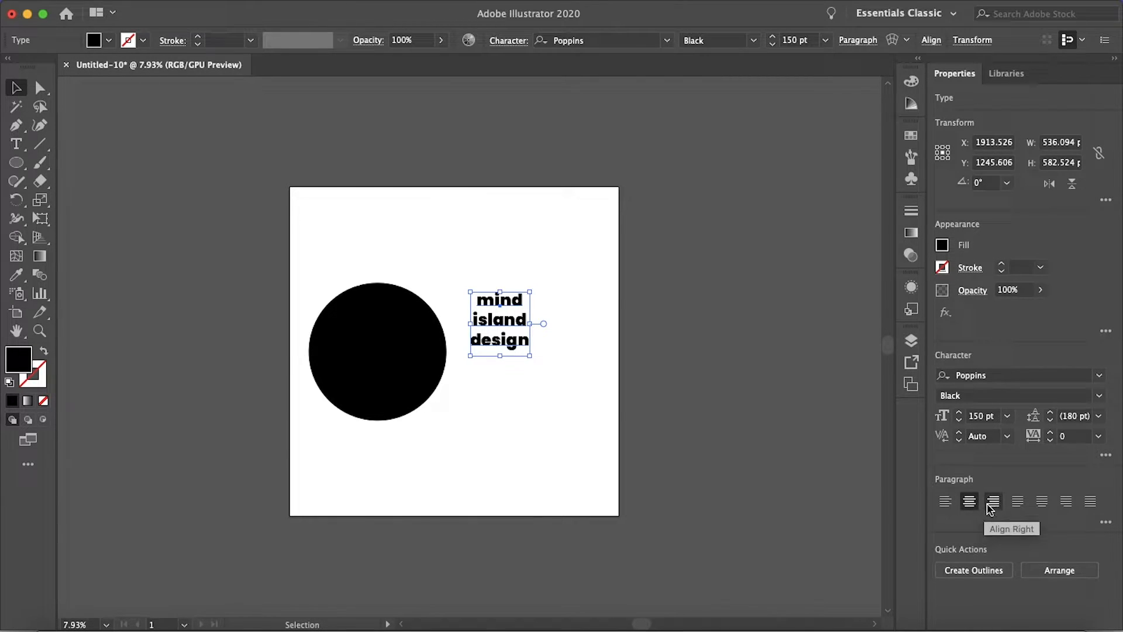
# Select the text and the black circle together.
pyautogui.click(569, 353)
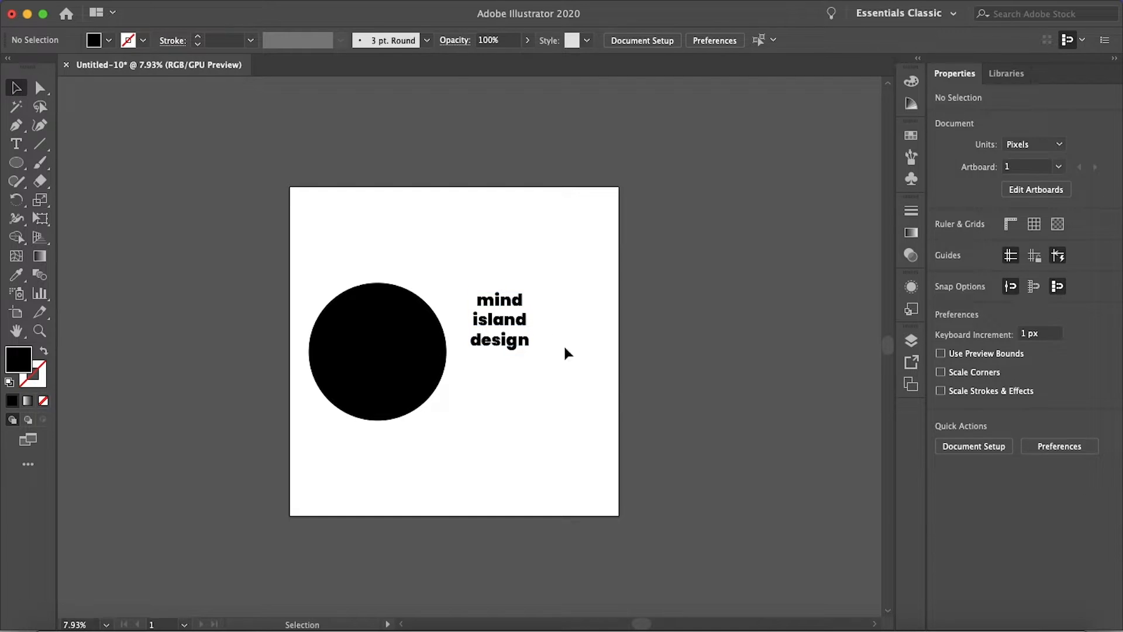
pyautogui.click(500, 320)
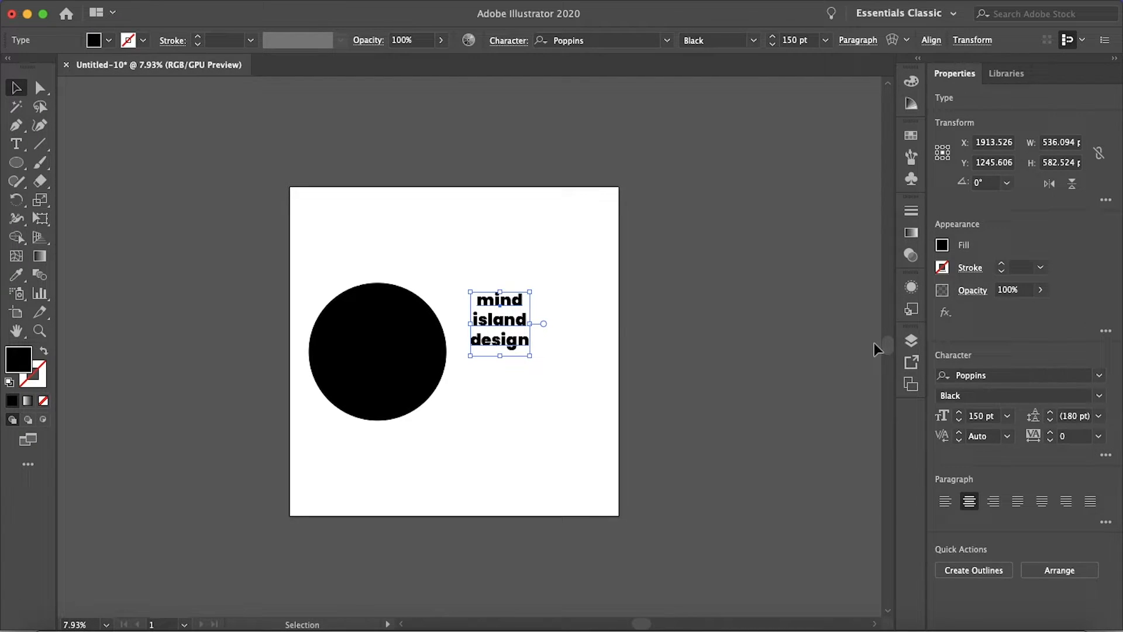
pyautogui.click(911, 340)
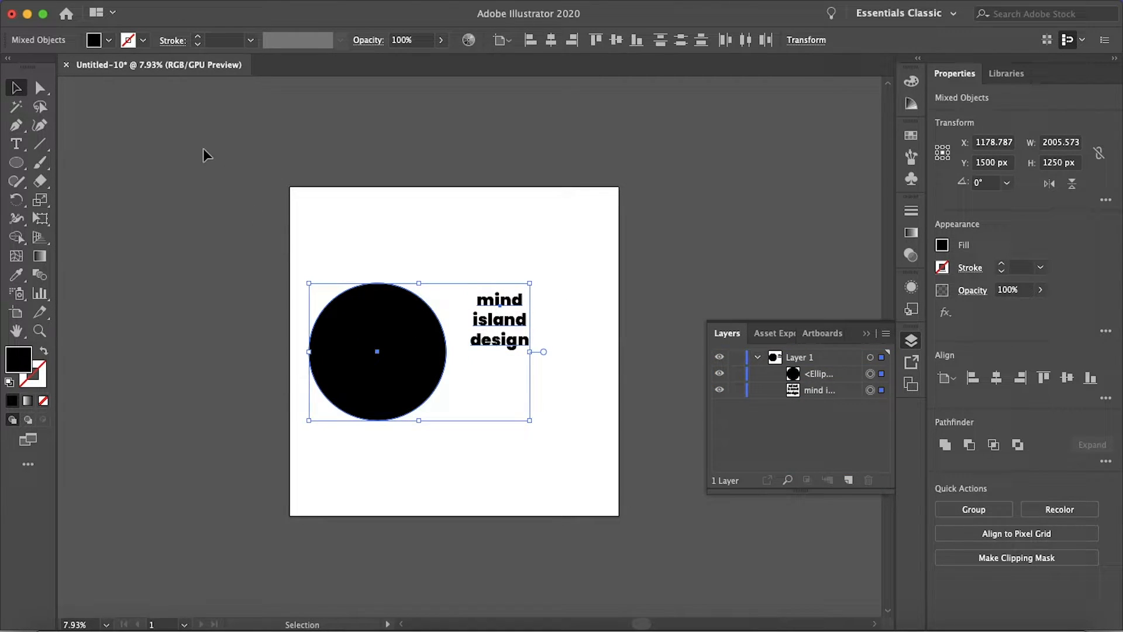
# Warp the text into the circle with Envelope Distort > Make with Top Object.
pyautogui.click(211, 9)
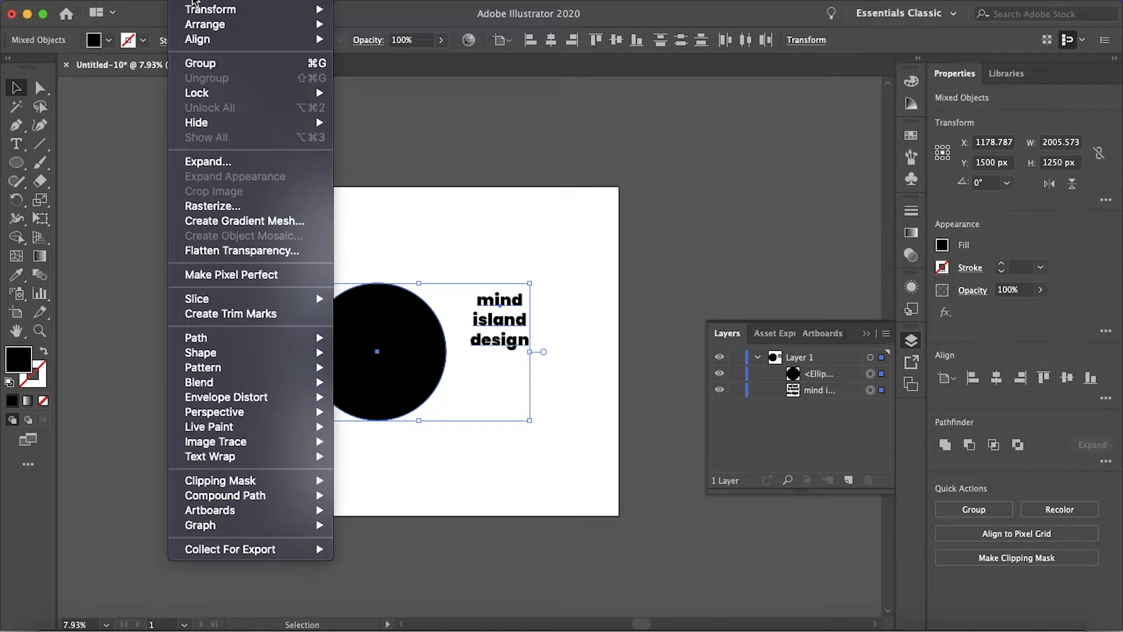
pyautogui.moveTo(226, 397)
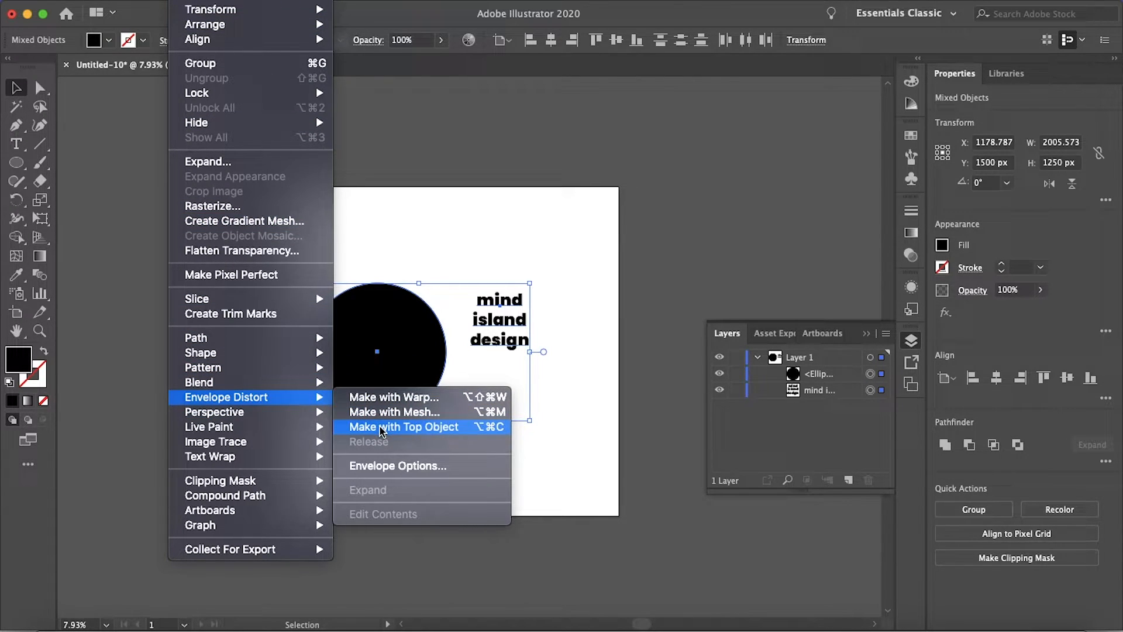
pyautogui.click(404, 426)
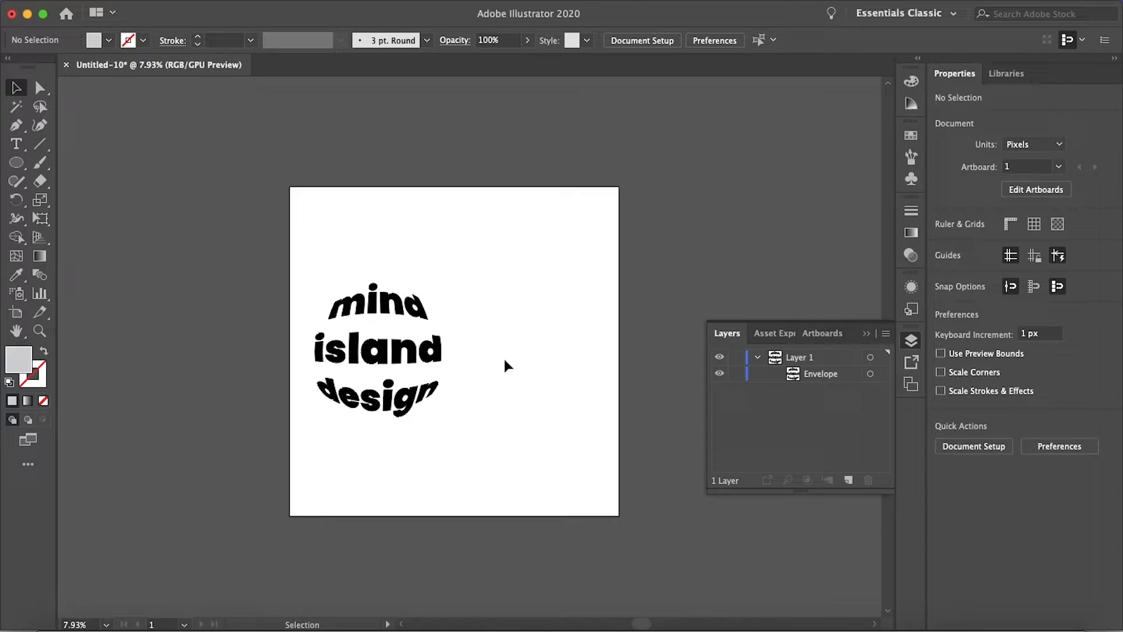
pyautogui.moveTo(17, 163)
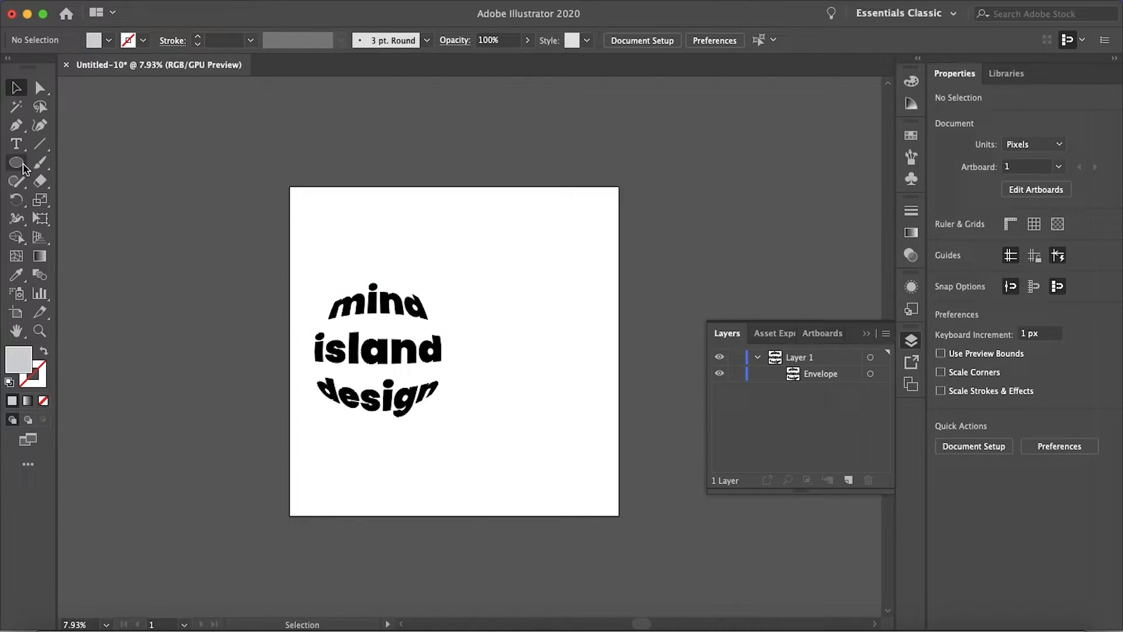
# Draw a second black 1250 px circle and start a point-by-point band path across it.
pyautogui.click(15, 164)
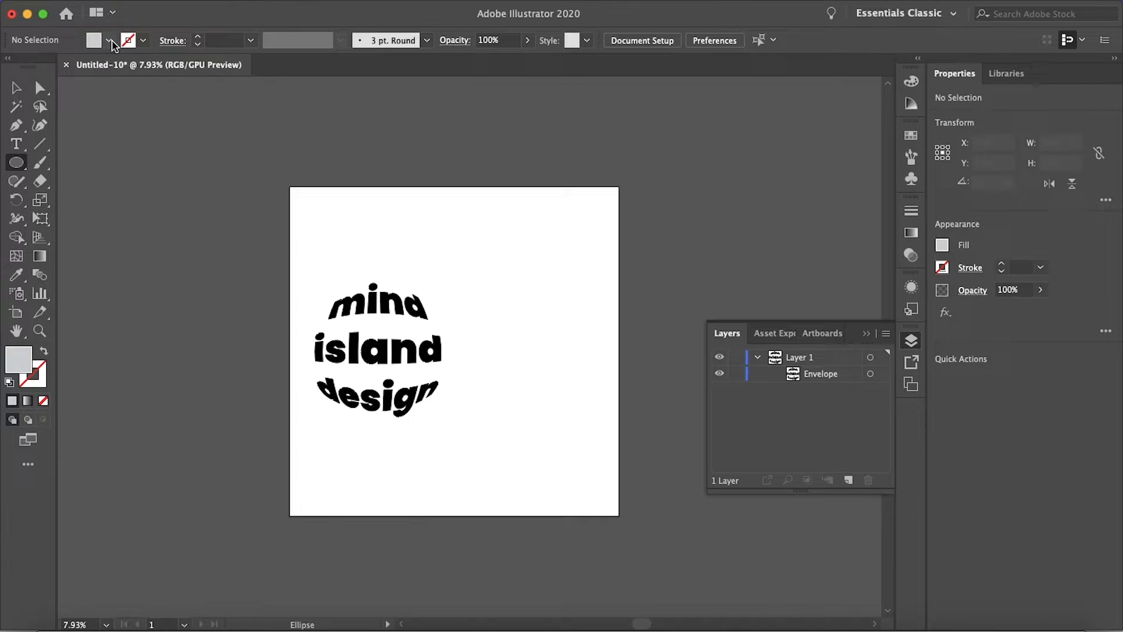
pyautogui.click(108, 40)
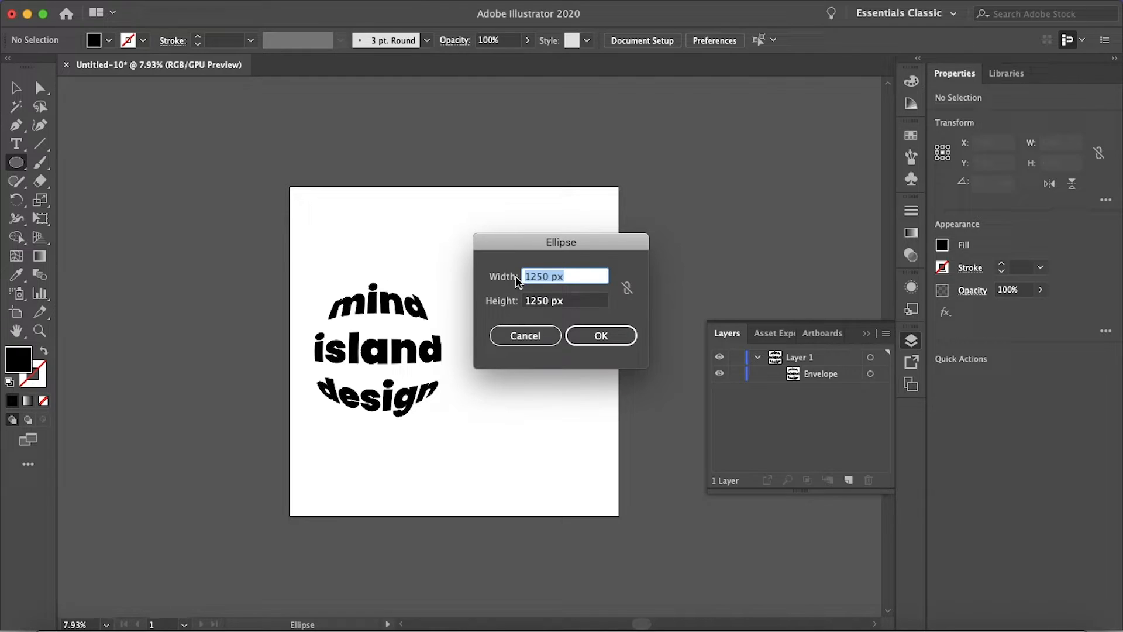
pyautogui.click(601, 336)
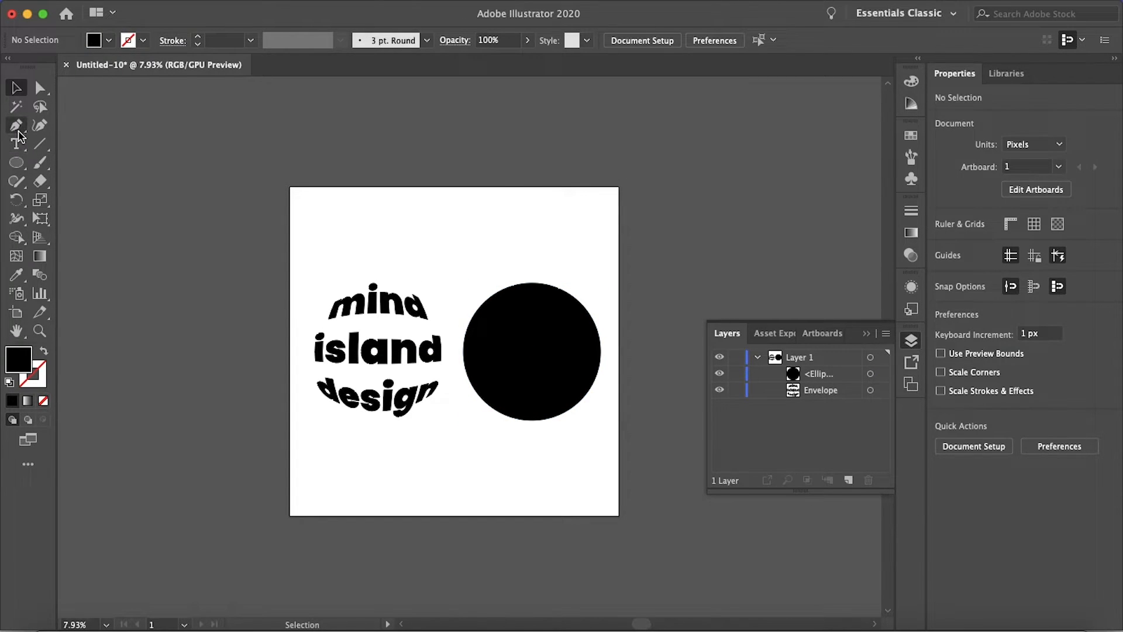
pyautogui.click(15, 125)
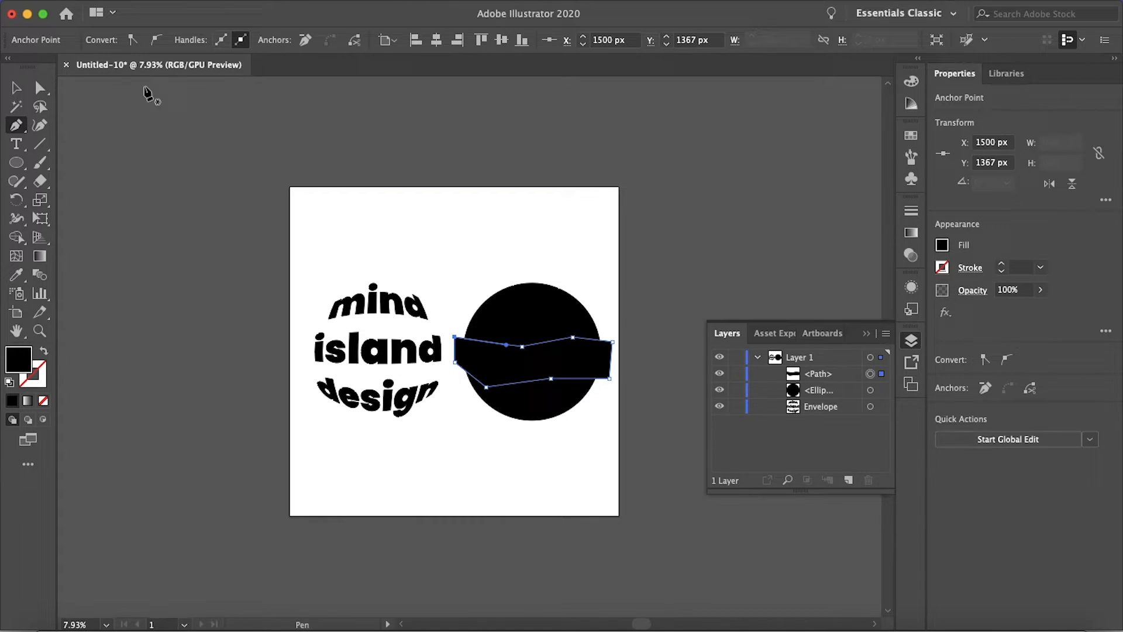
# Fill the jagged band path across the circle with yellow.
pyautogui.click(15, 88)
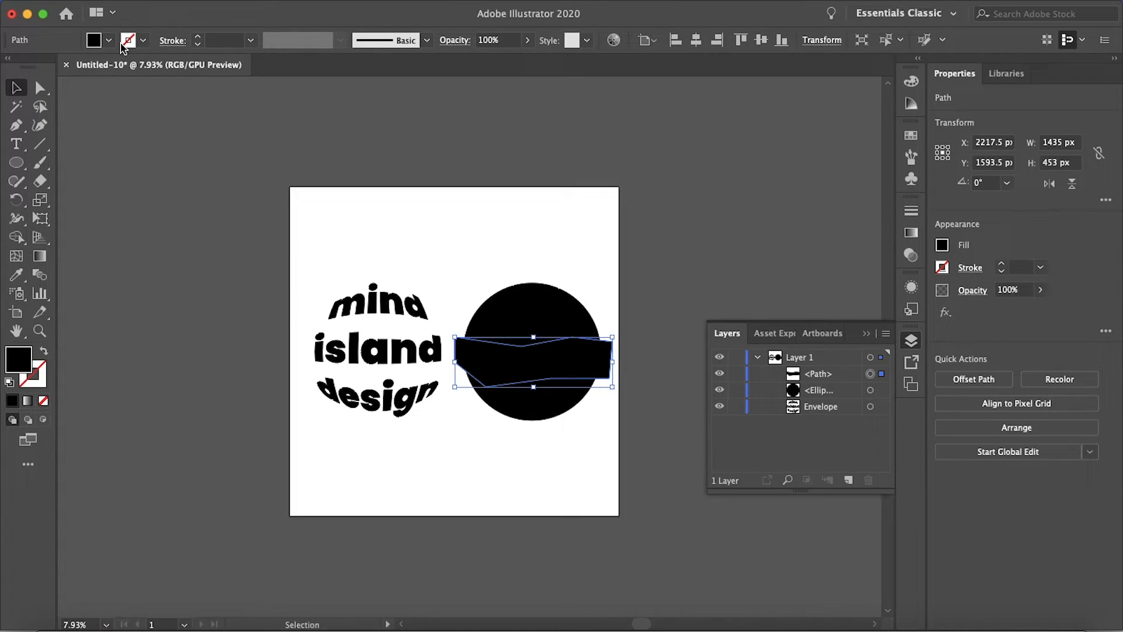
pyautogui.click(66, 74)
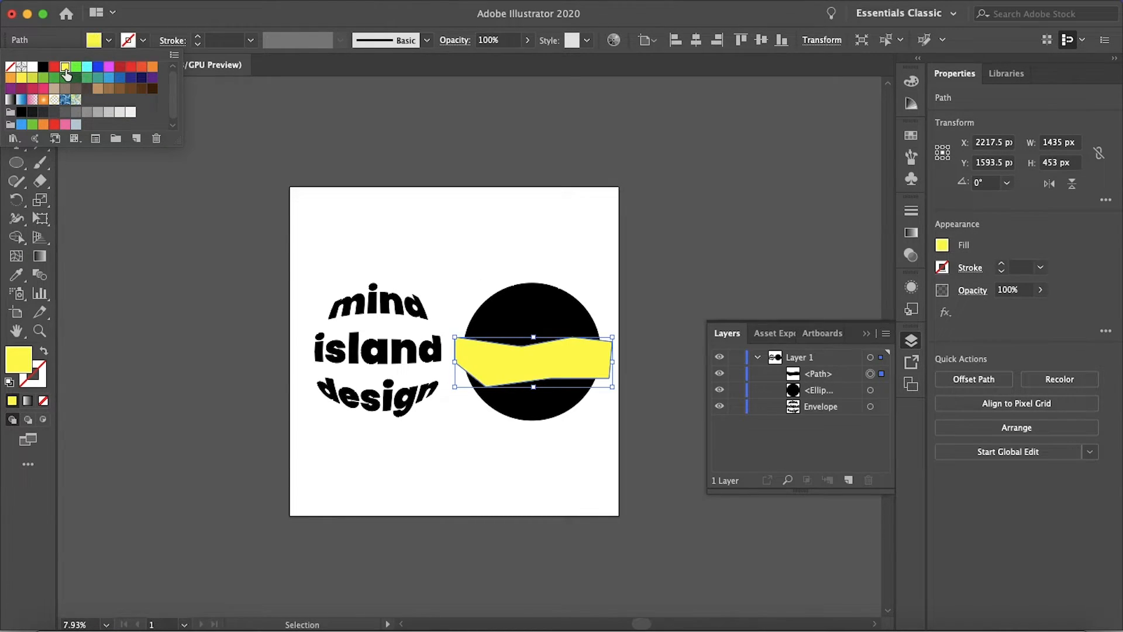
pyautogui.click(641, 429)
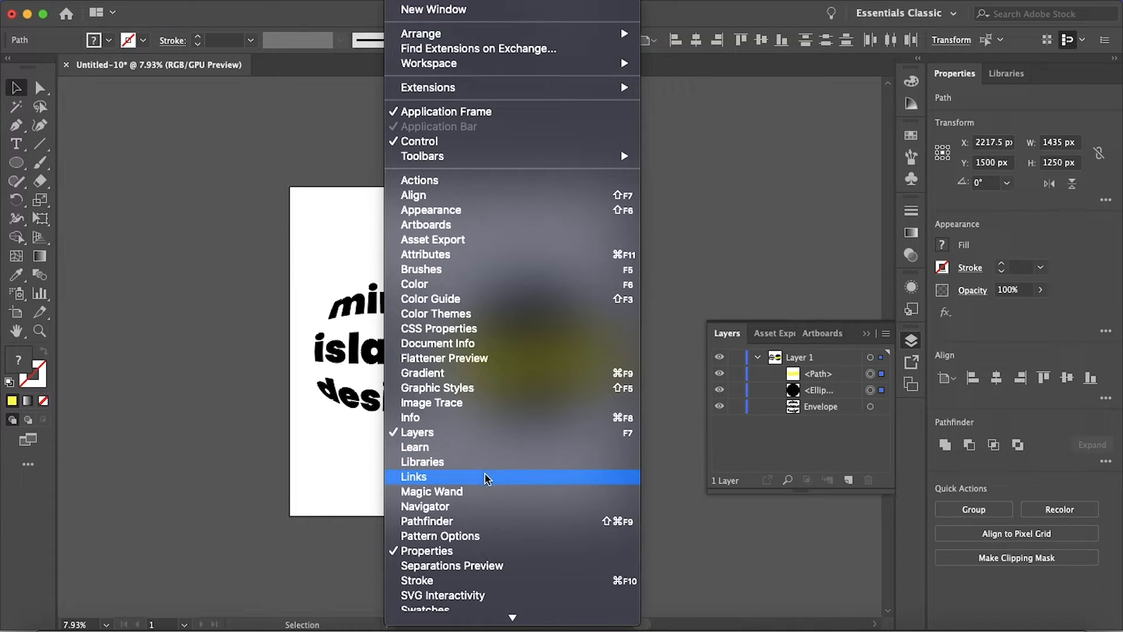
# Divide the circle and yellow band with Pathfinder and inspect one piece.
pyautogui.click(427, 521)
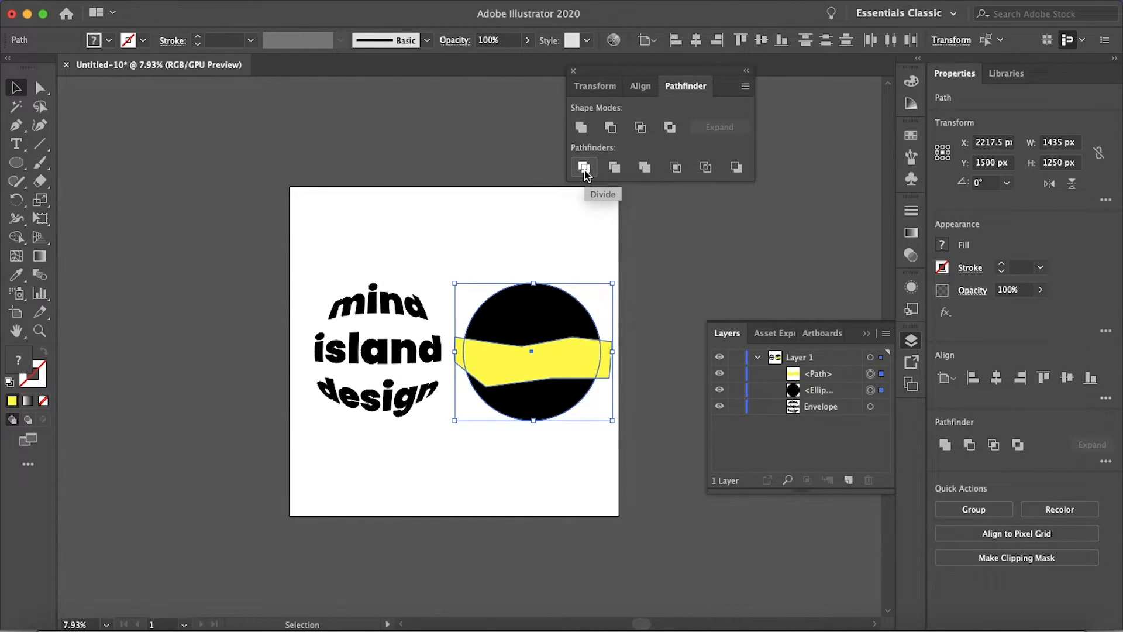
pyautogui.click(584, 167)
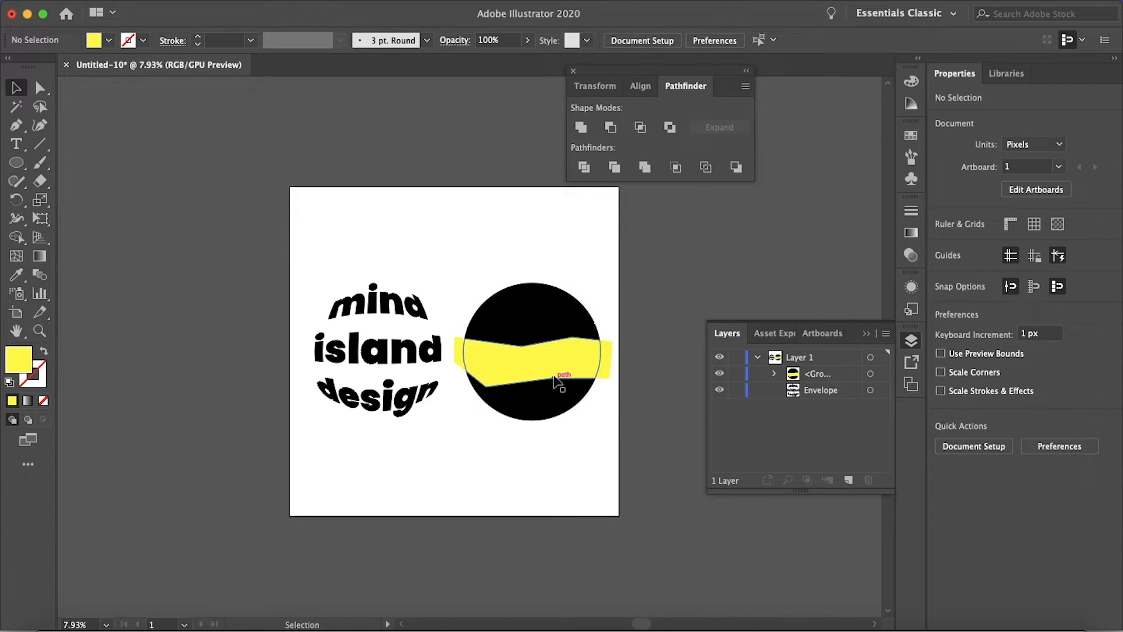
pyautogui.click(40, 88)
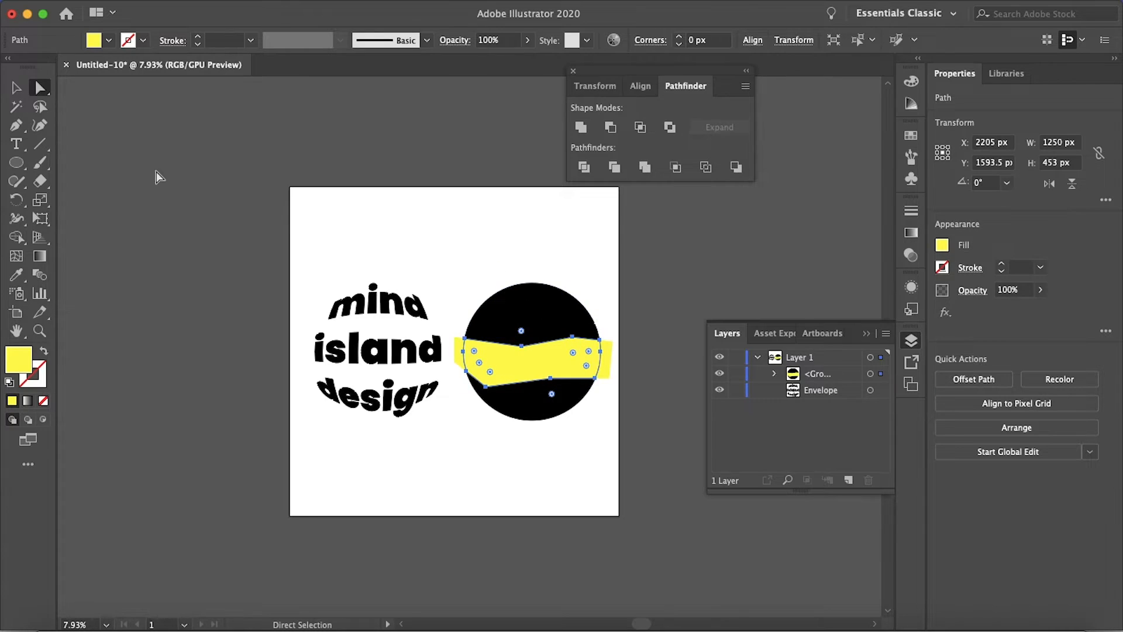
pyautogui.click(466, 257)
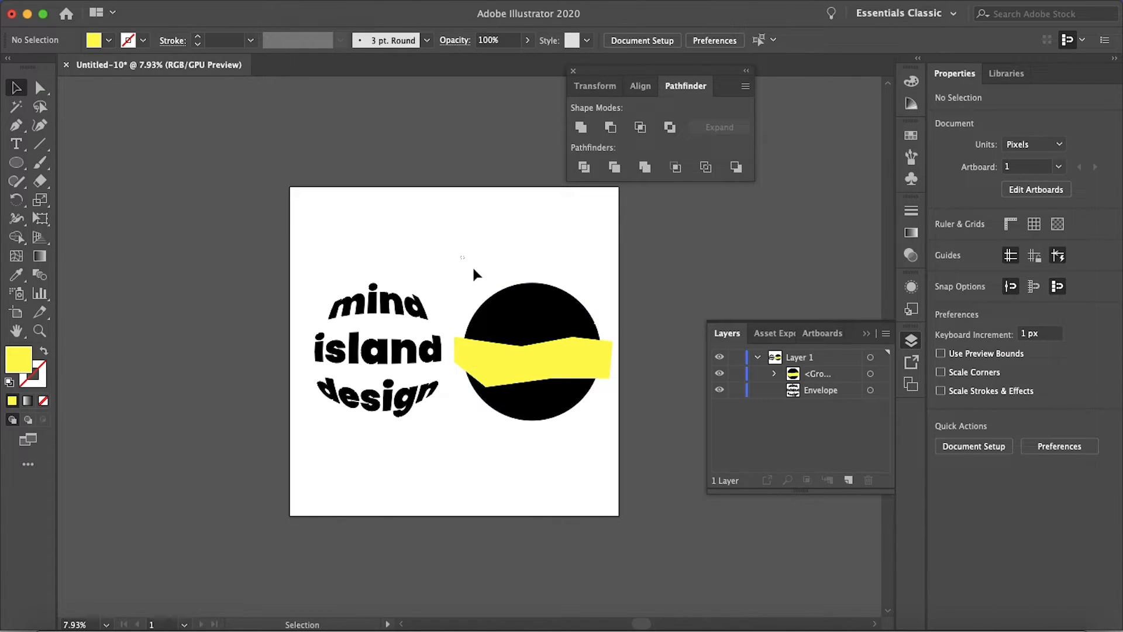
# Ungroup the divided circle pieces into individual paths.
pyautogui.click(534, 352)
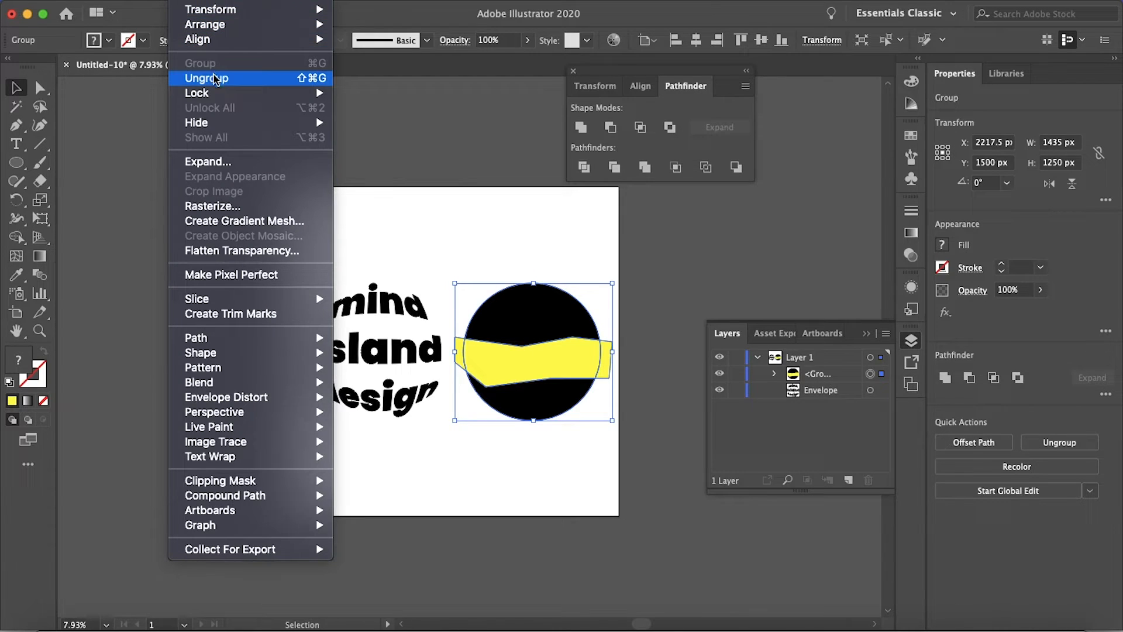
pyautogui.click(208, 78)
pyautogui.write('mind')
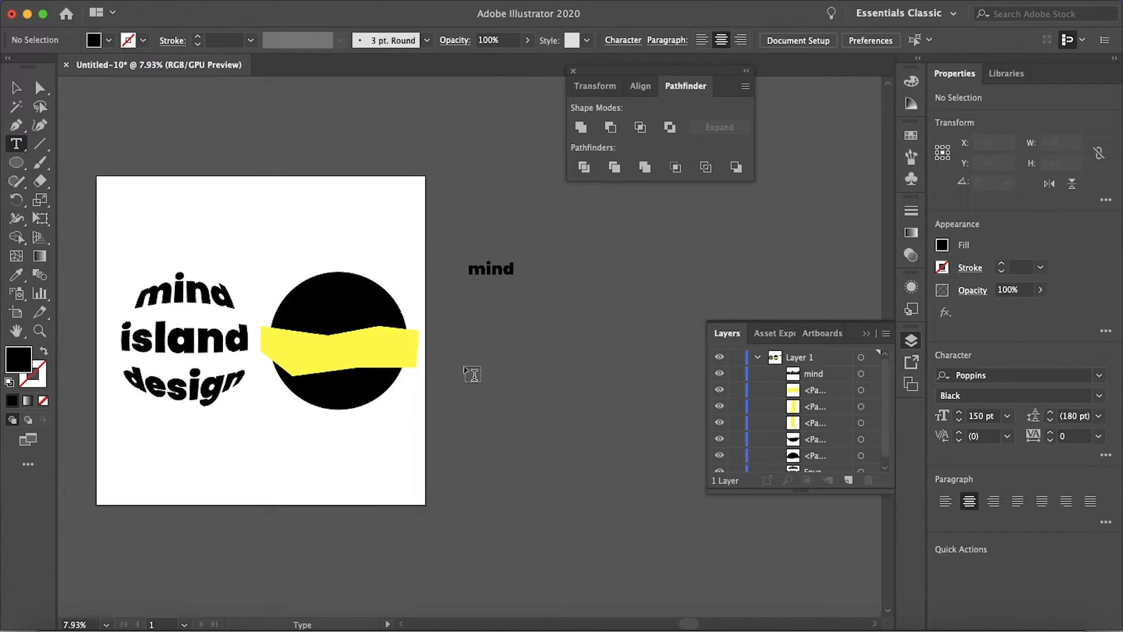
# Create separate words mind, island and design and send them to the back.
pyautogui.click(463, 372)
pyautogui.write('island')
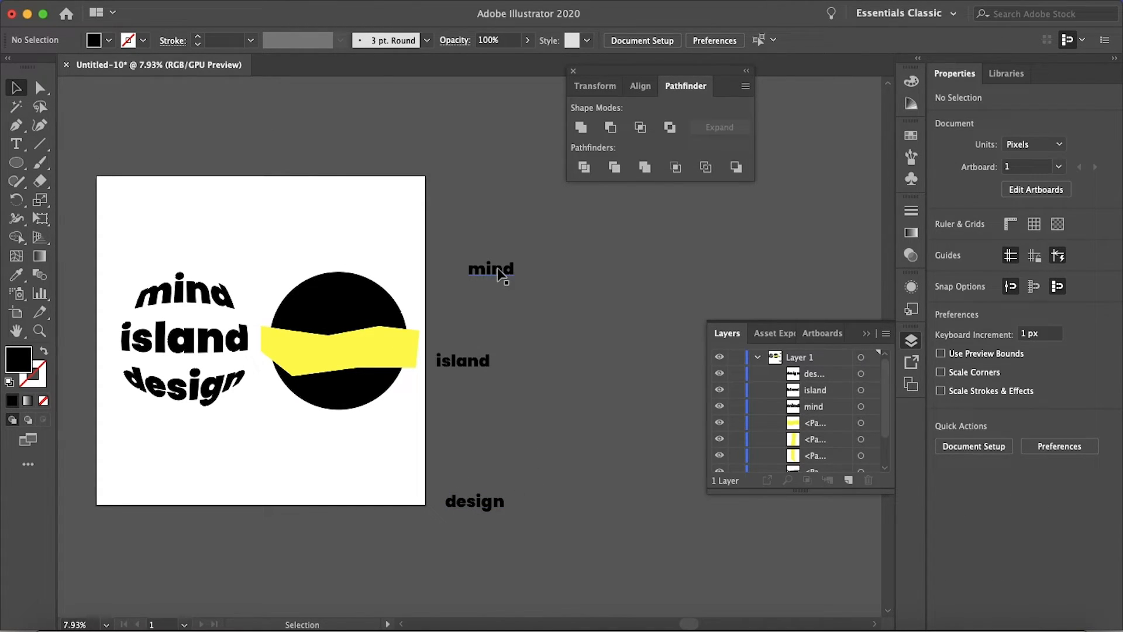
pyautogui.click(490, 268)
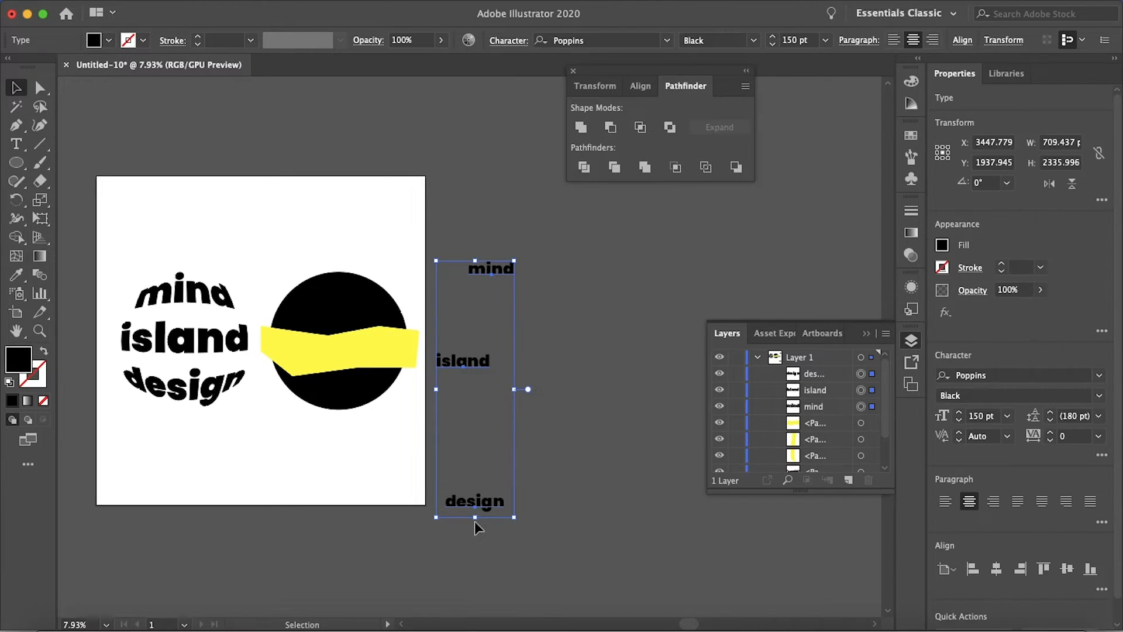
pyautogui.moveTo(324, 393)
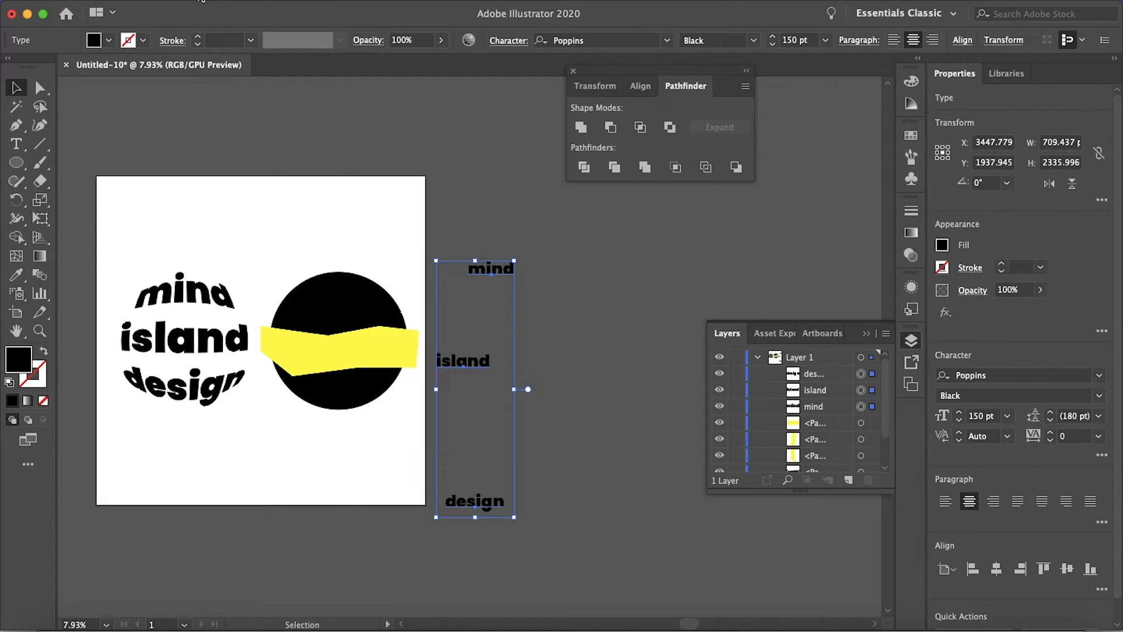
pyautogui.click(209, 9)
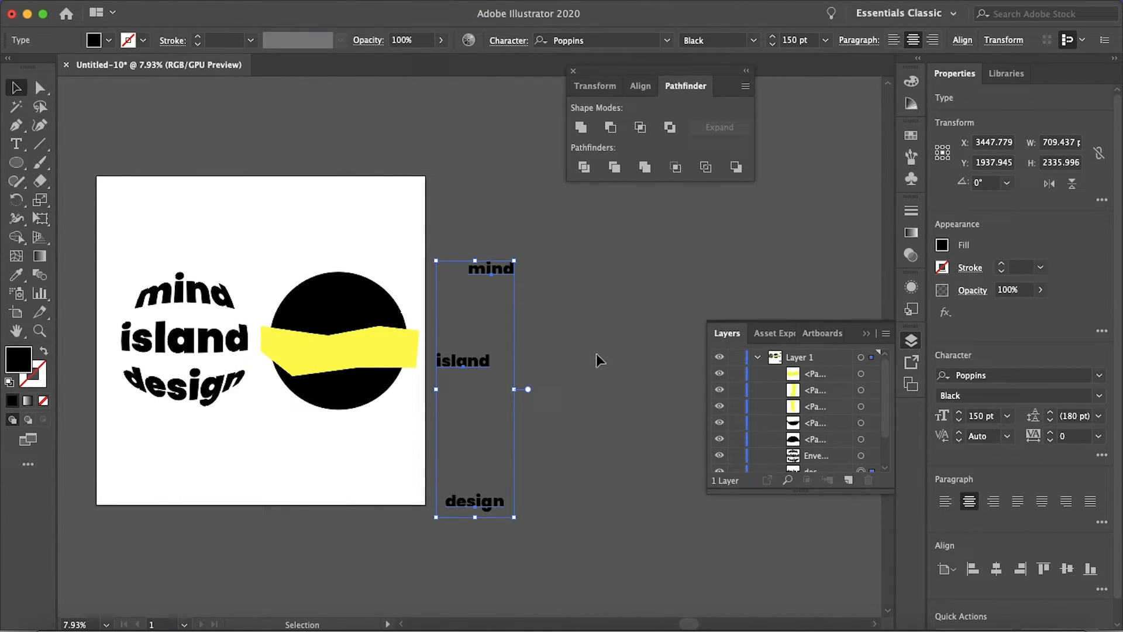
pyautogui.click(599, 361)
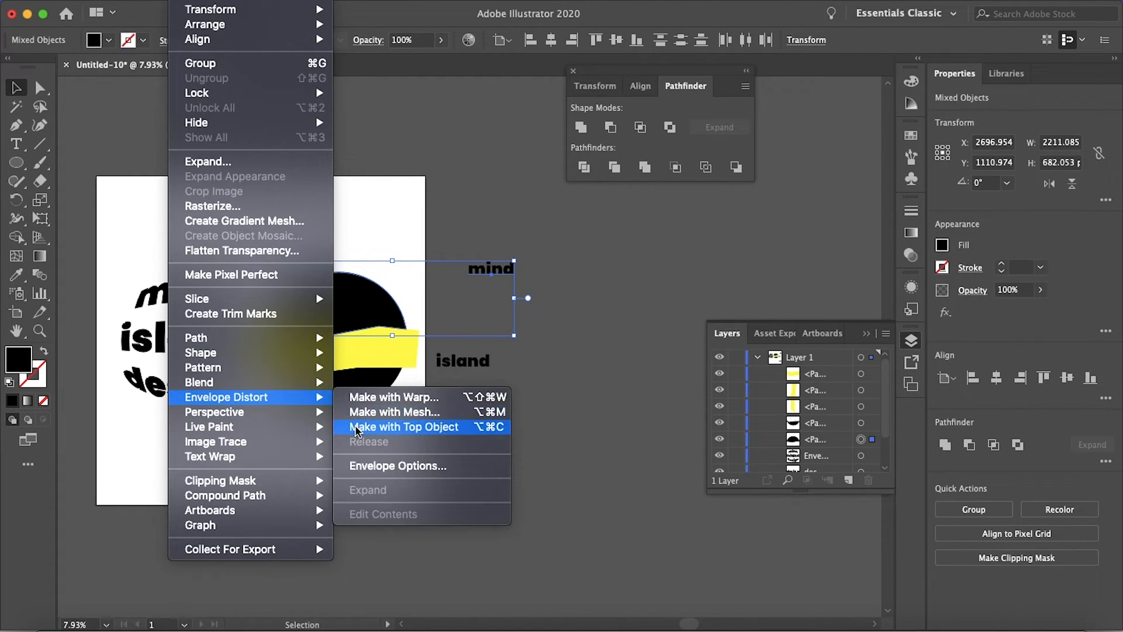
# Warp each word into its own circle piece with Make with Top Object.
pyautogui.click(405, 426)
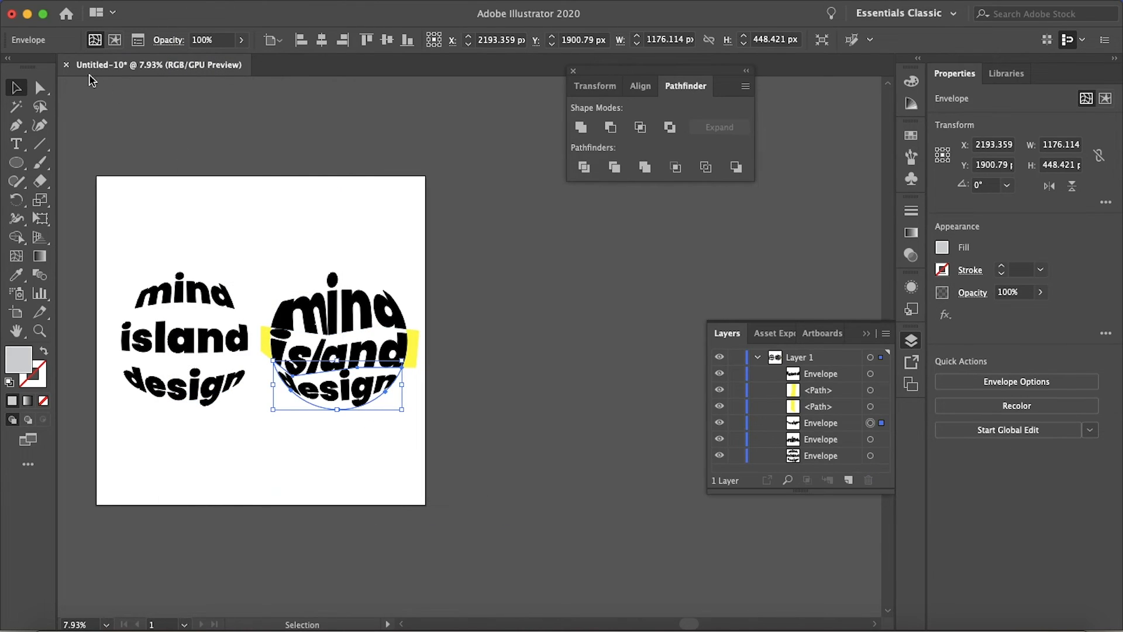
pyautogui.click(40, 88)
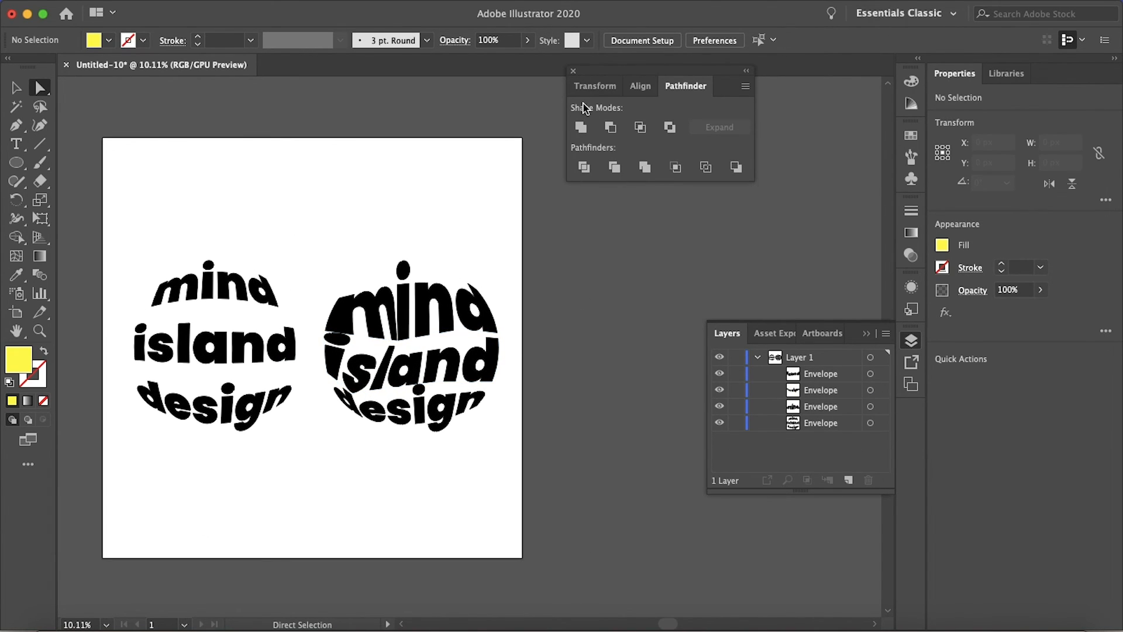
# Close the Pathfinder and Layers panels, leaving the two black text logos.
pyautogui.click(574, 72)
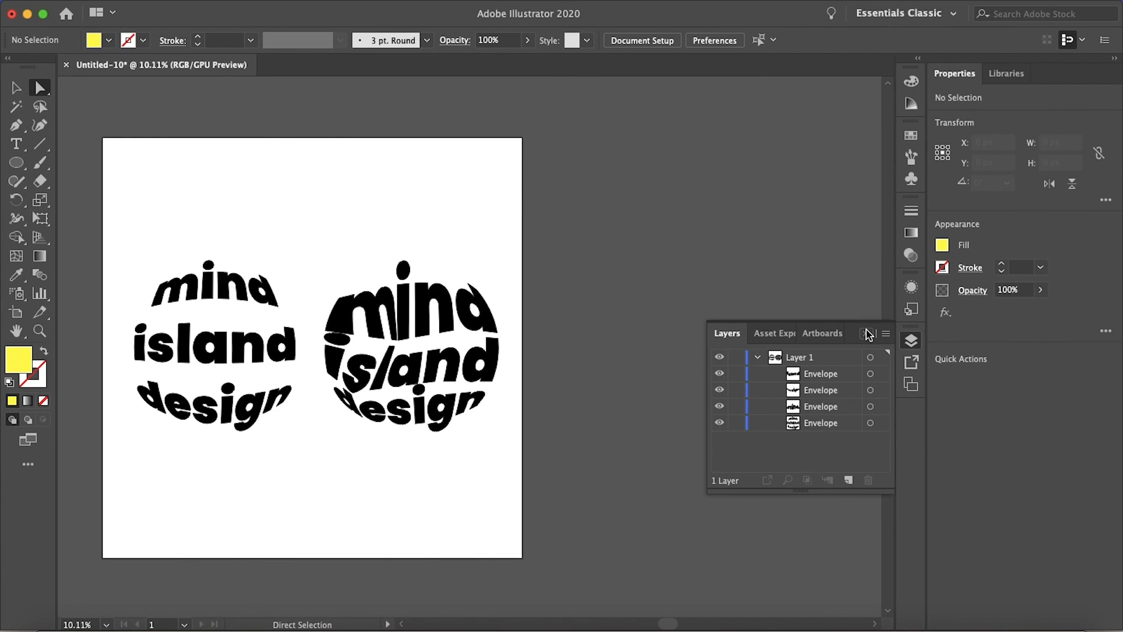
pyautogui.click(867, 333)
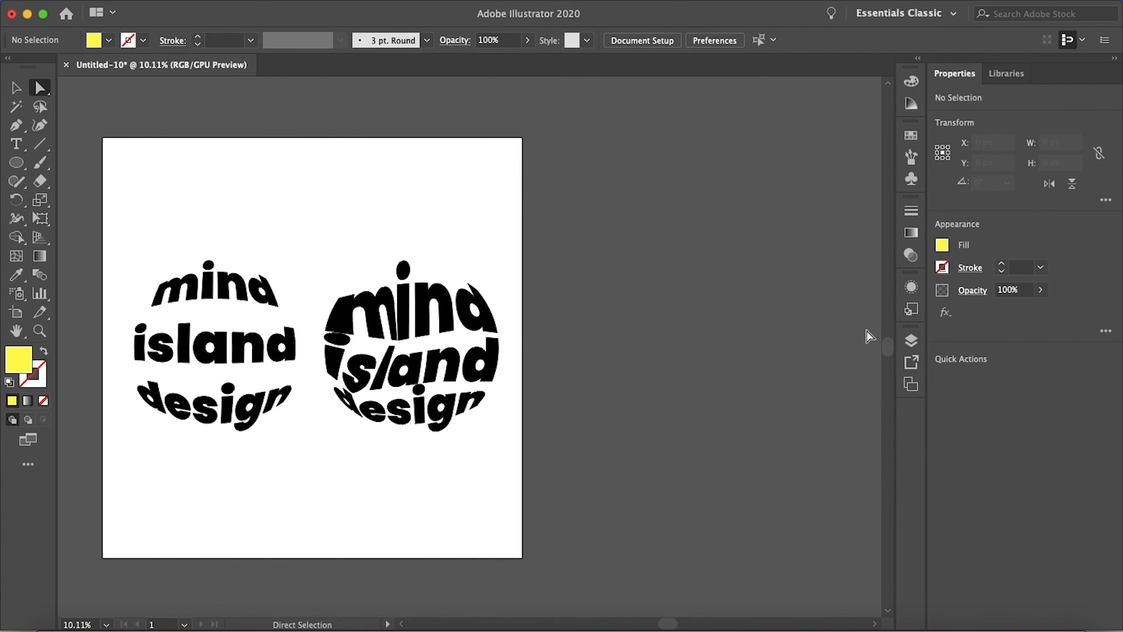